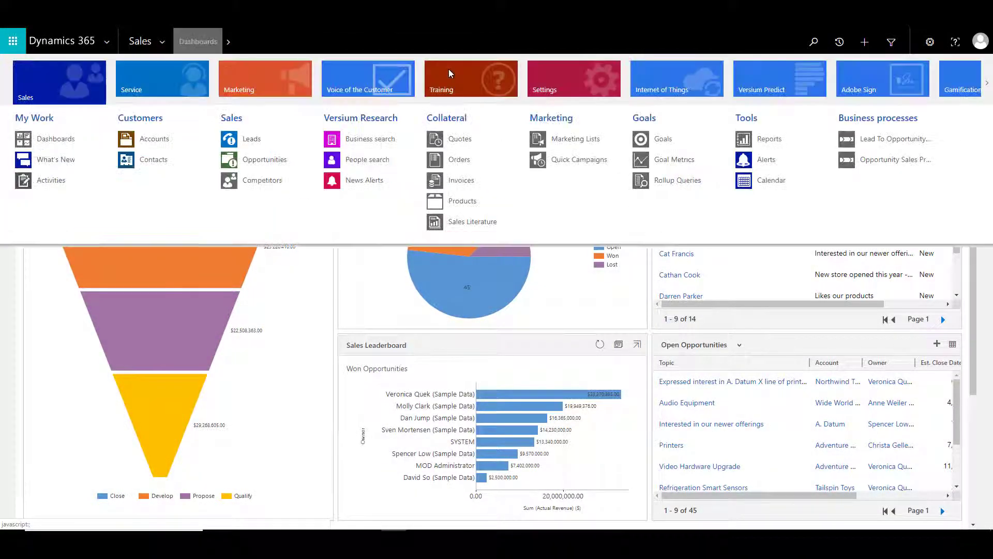
Go from the sales dashboard to Customizations in the Settings area.
click(573, 79)
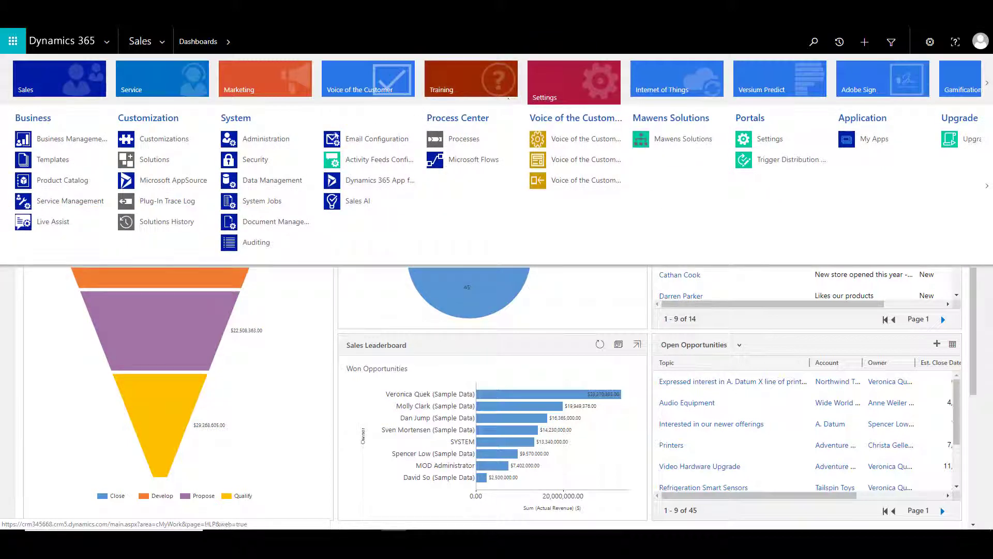
click(165, 139)
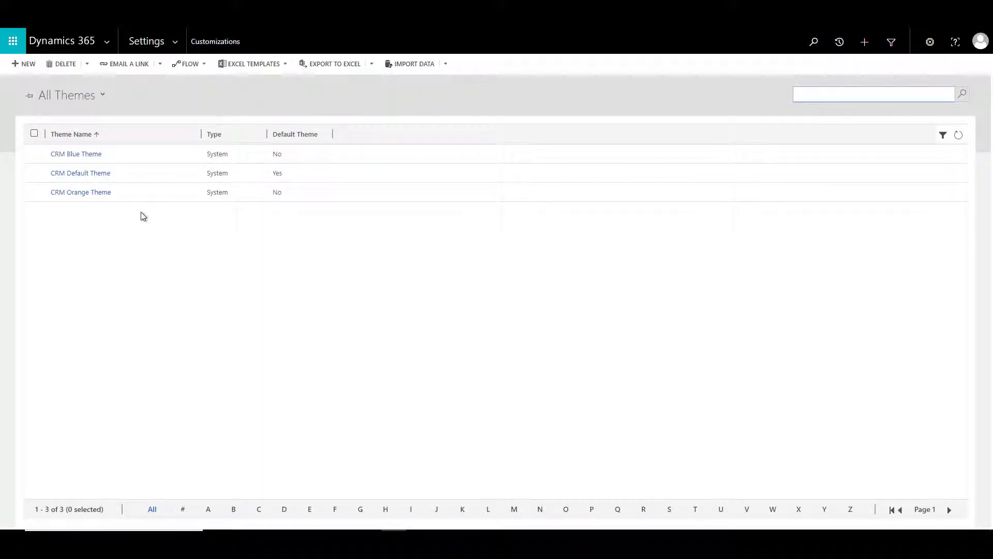
mouse_move(324, 55)
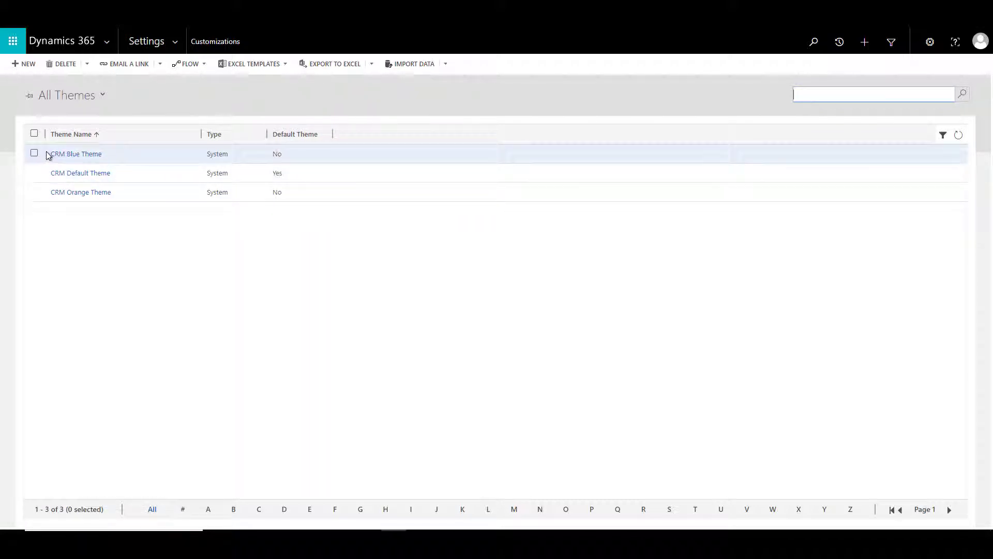
mouse_move(34, 153)
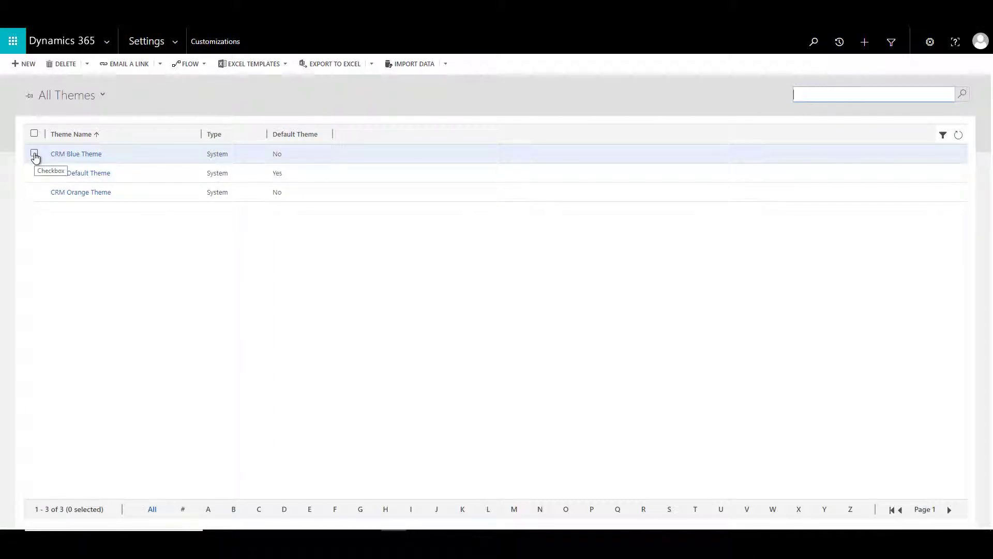
Select the CRM Blue Theme in the All Themes list.
click(34, 153)
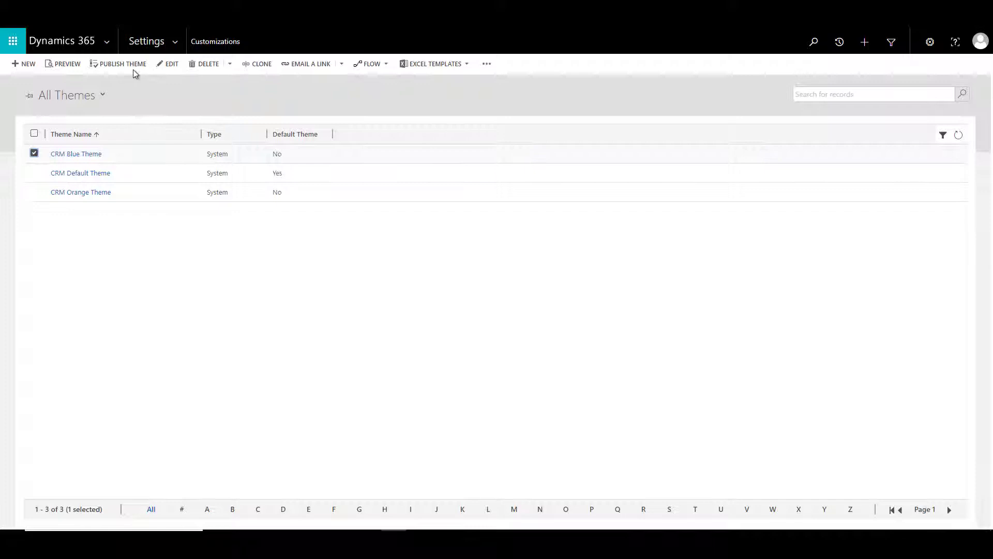
mouse_move(76, 154)
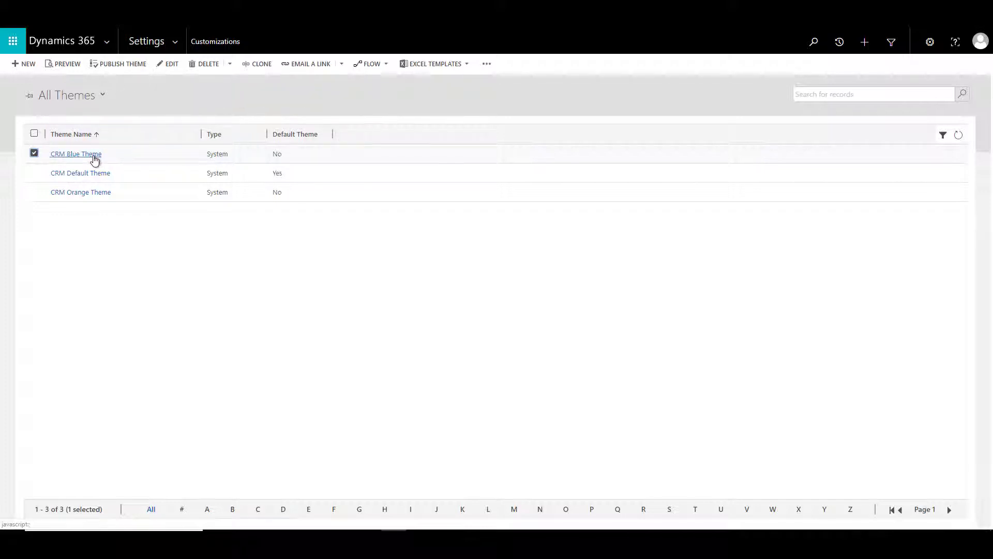
mouse_move(75, 154)
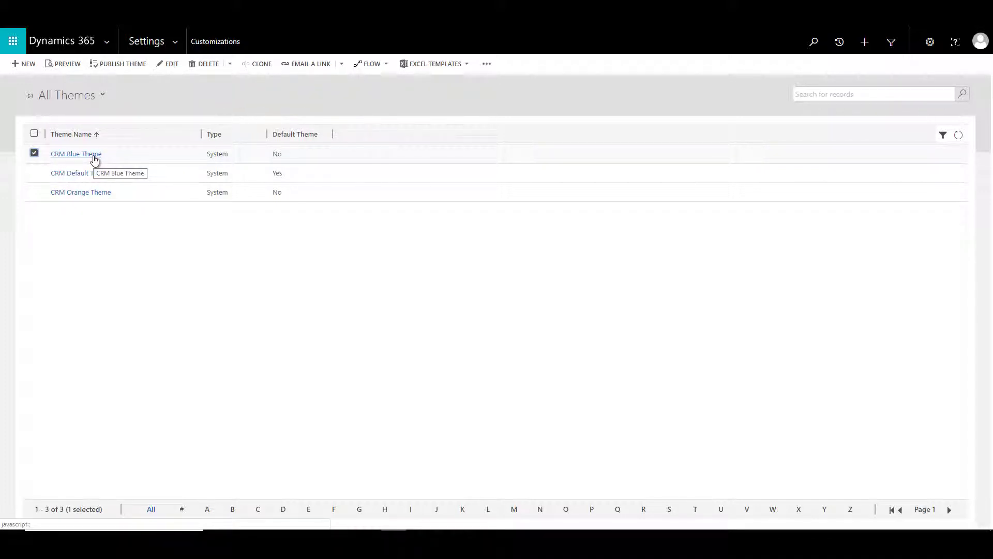
Open the CRM Blue Theme record to view its read-only colors.
click(76, 153)
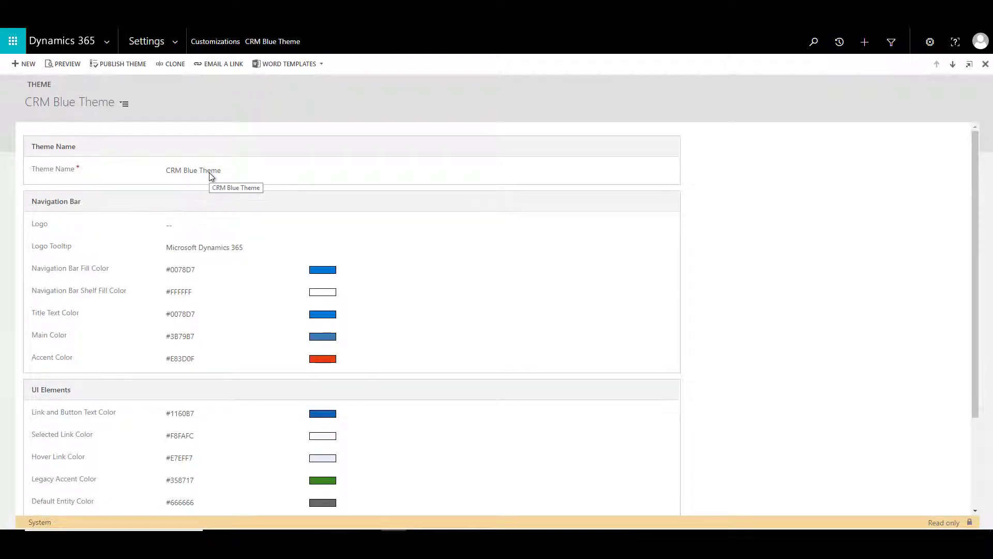
mouse_move(168, 242)
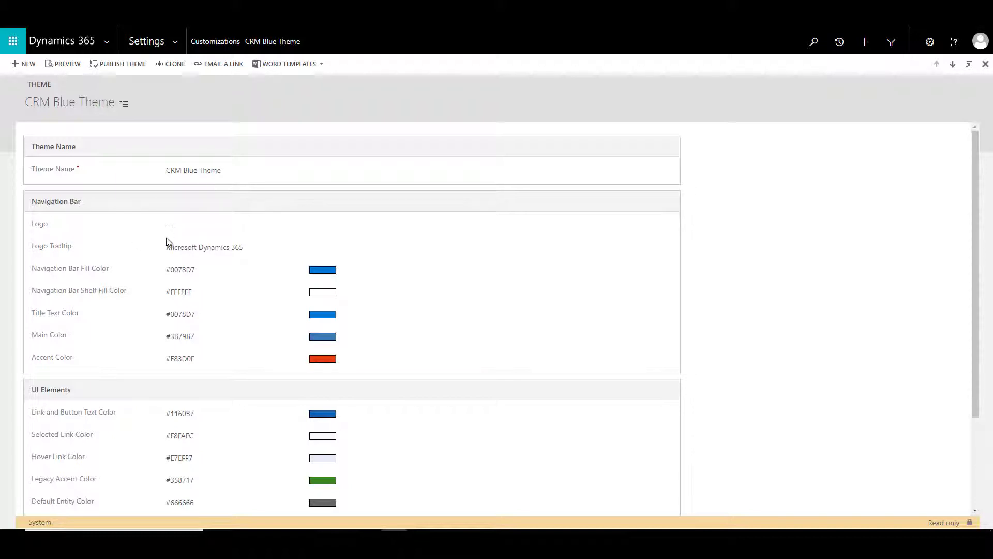
mouse_move(226, 266)
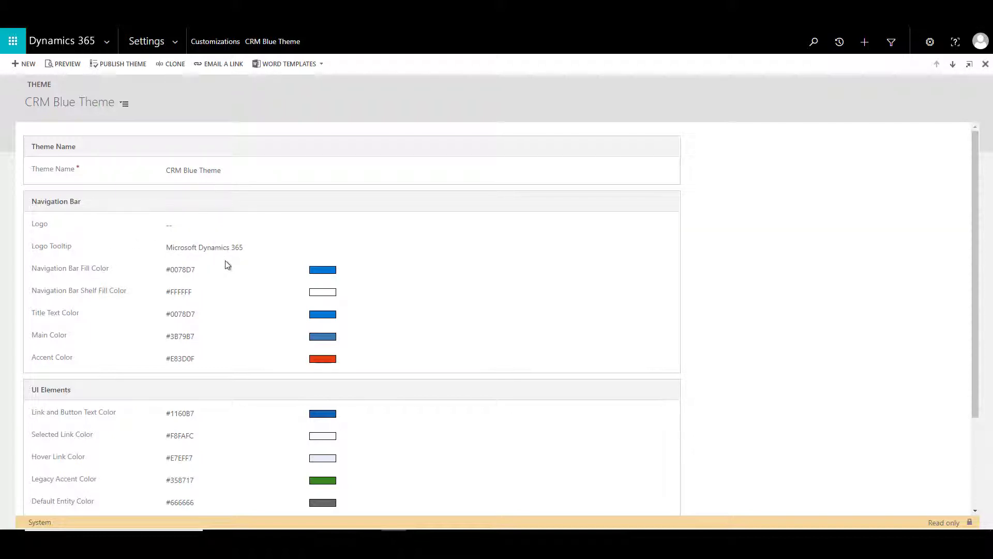
mouse_move(98, 256)
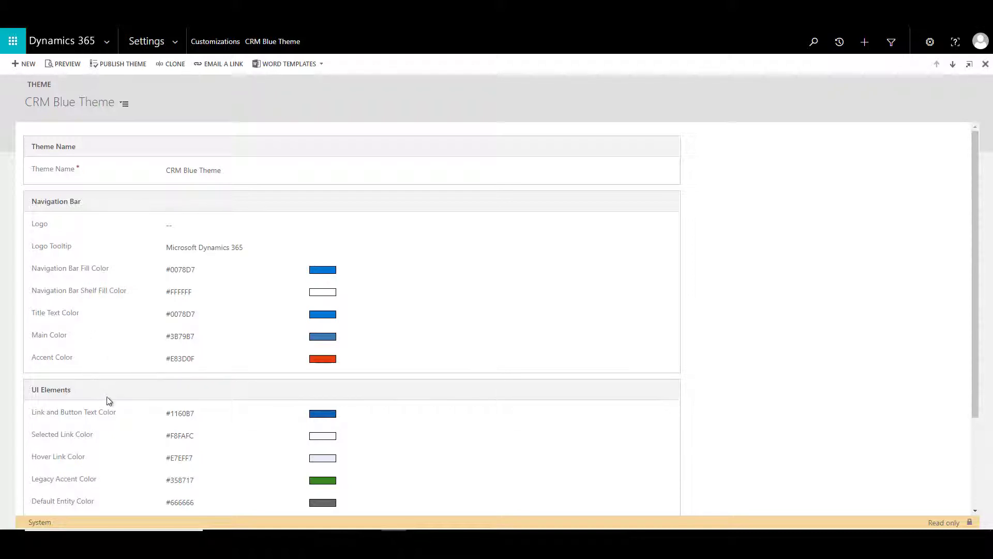
mouse_move(110, 406)
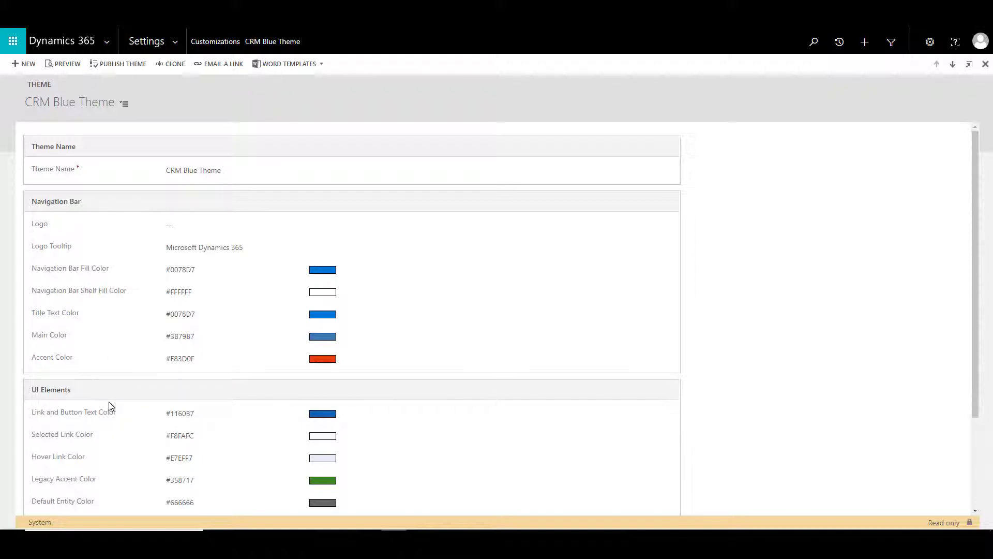
mouse_move(347, 262)
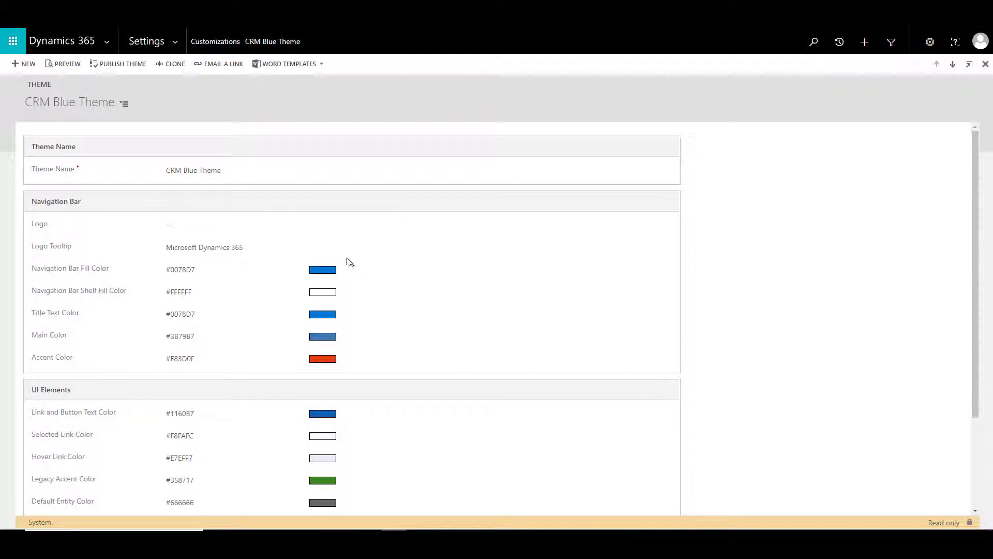
mouse_move(234, 278)
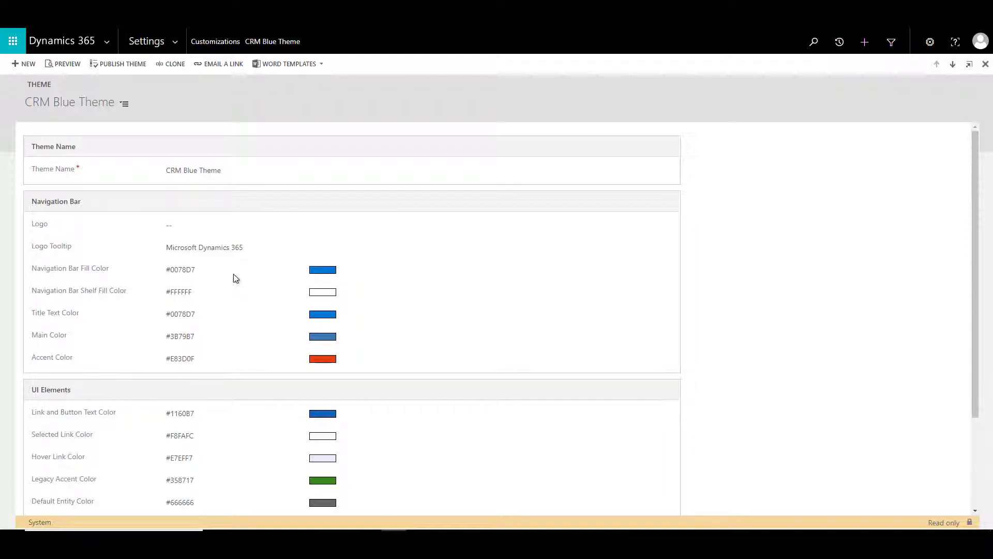
mouse_move(322, 269)
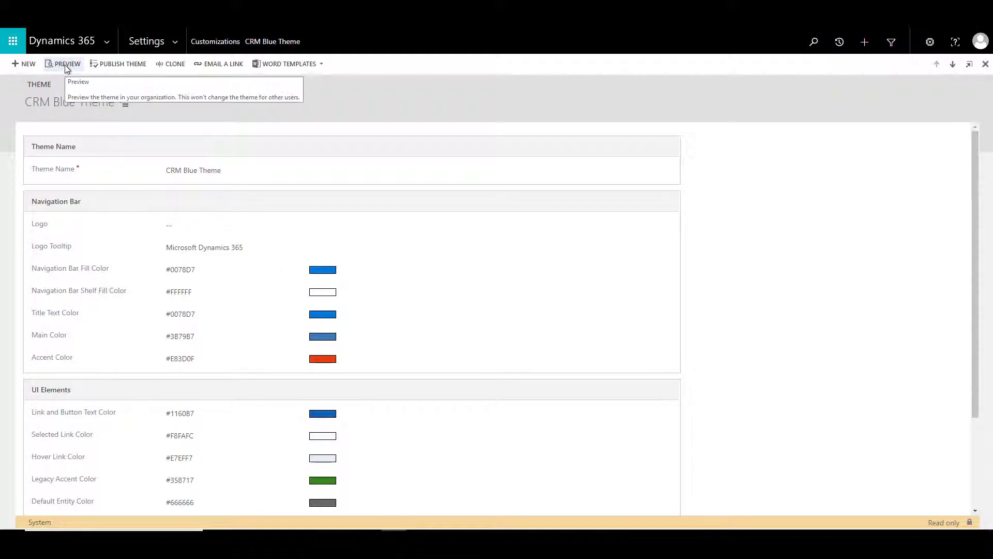
click(66, 63)
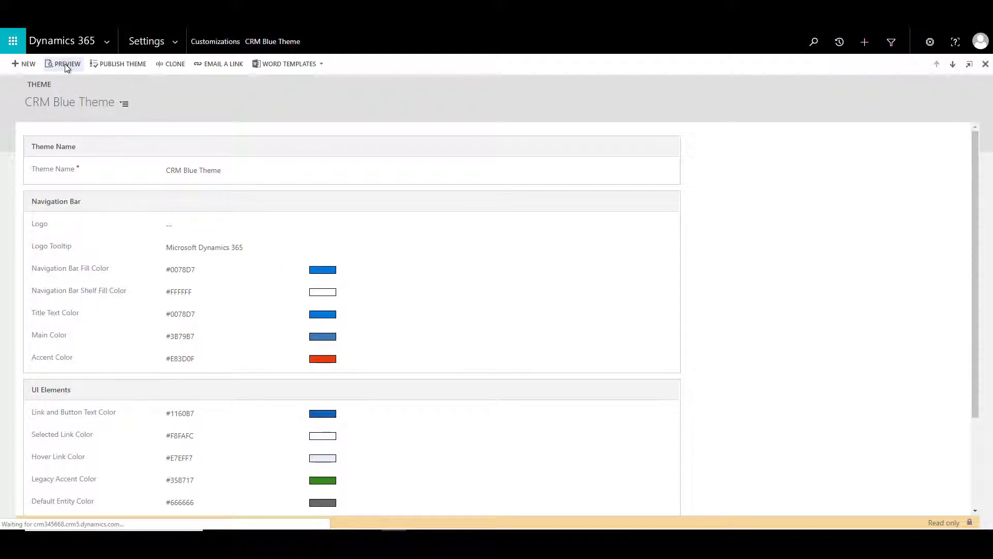
click(66, 63)
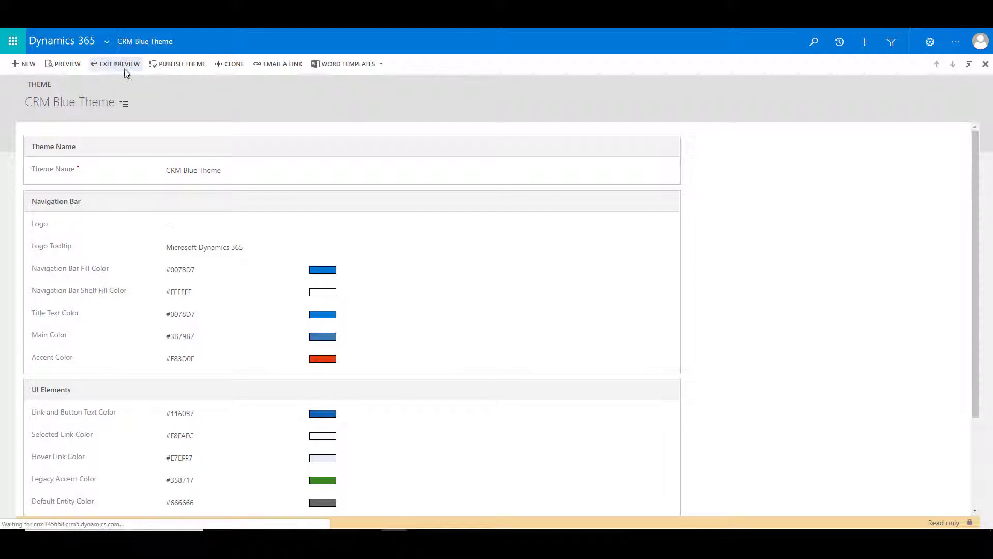
click(118, 63)
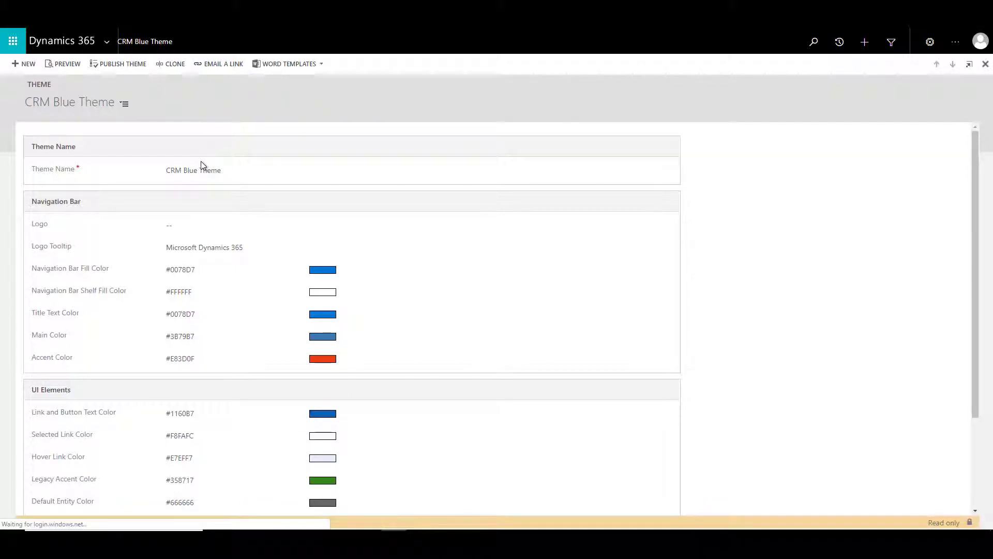
mouse_move(202, 170)
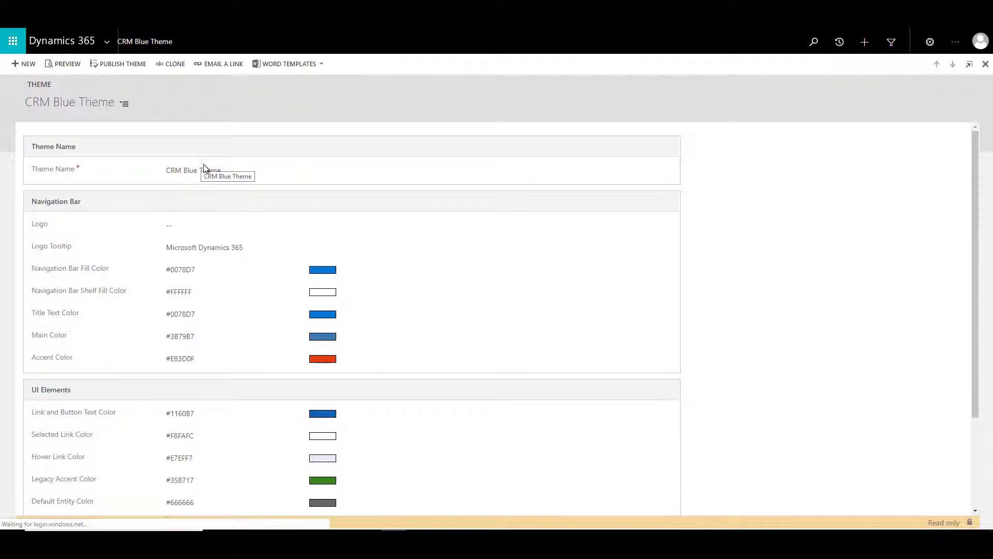
mouse_move(163, 93)
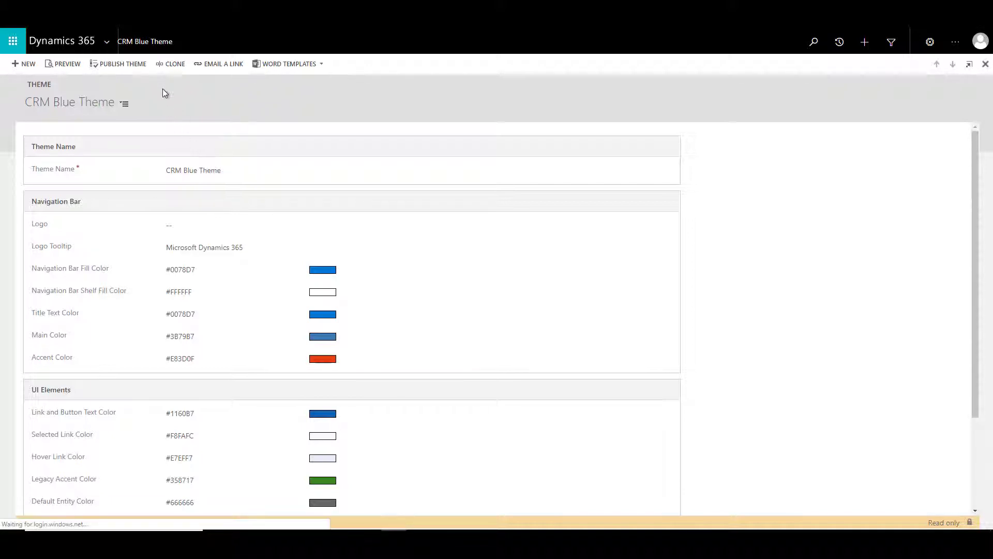
Clone the CRM Blue Theme and rename the copy 'My Theme'.
click(174, 63)
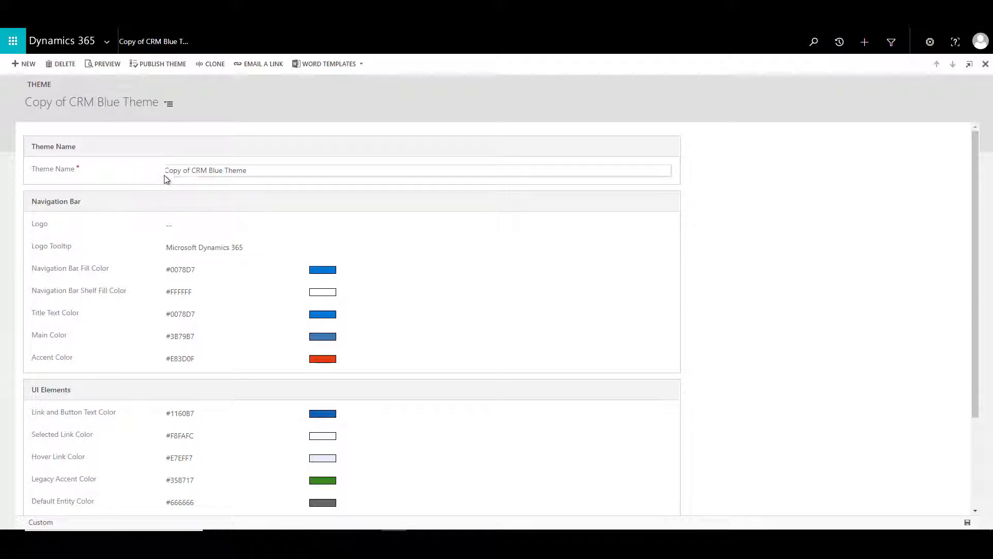
mouse_move(215, 177)
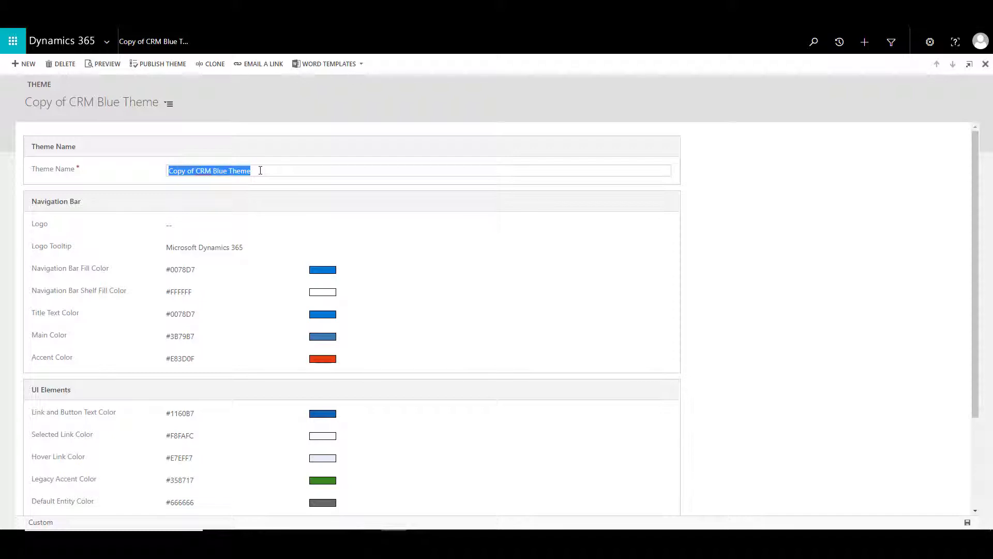
text(My)
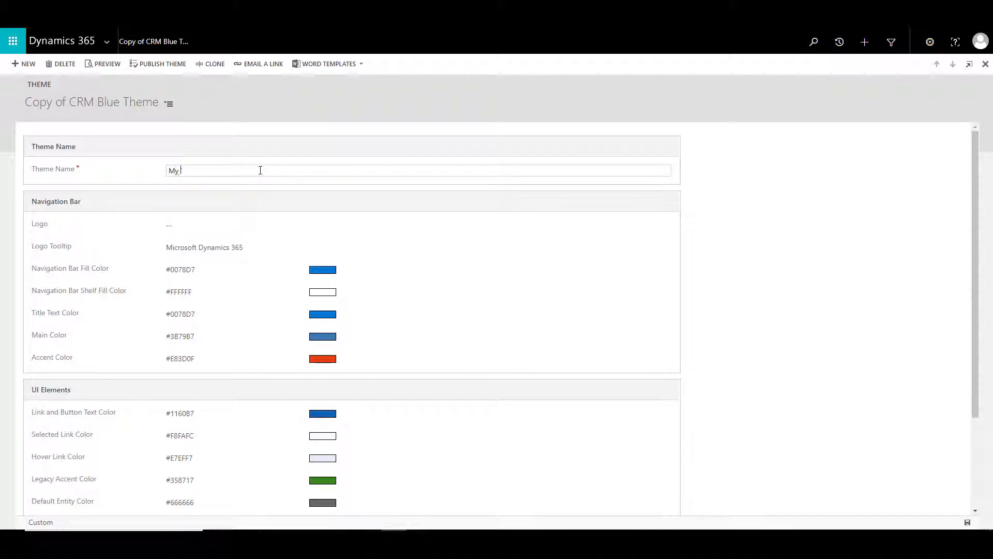
text(Theme)
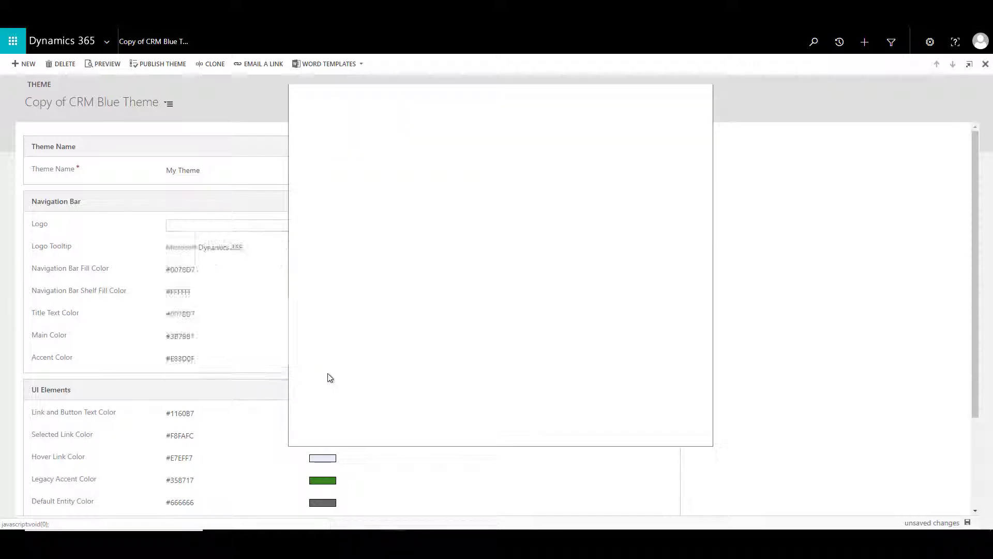
Name the web resource techquantumlogo, display name Tech Quantum, description My Logo, type PNG.
text(techquantum)
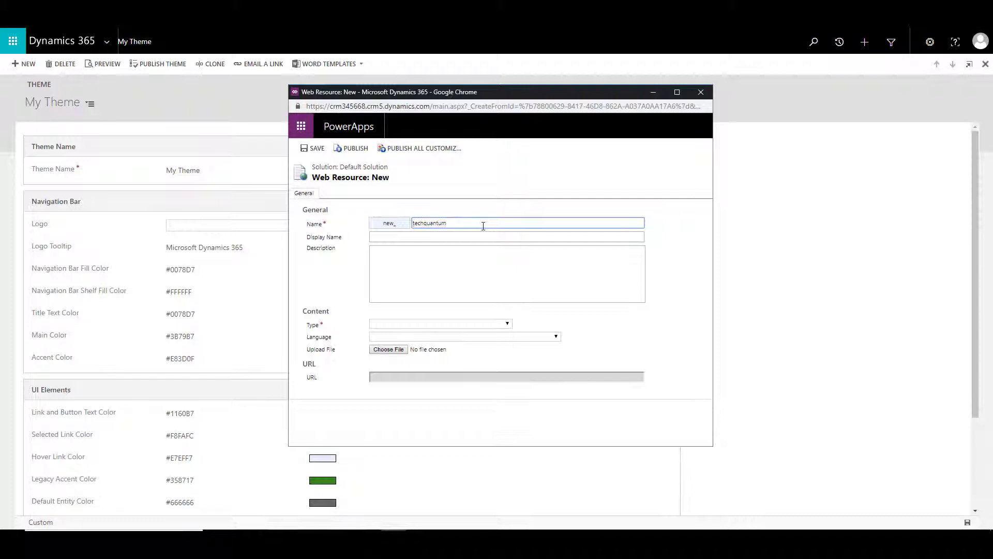
text(logo)
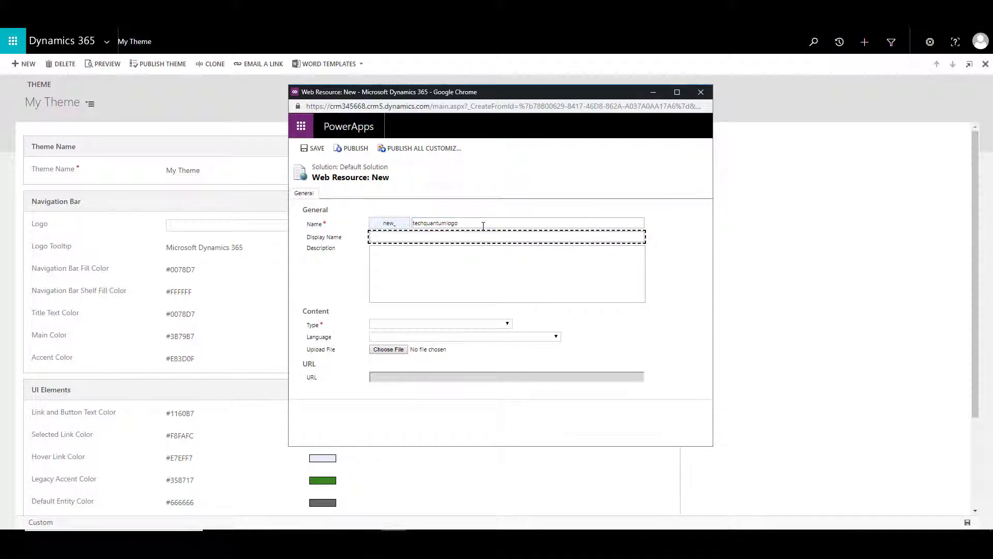
text(Tech Quantum)
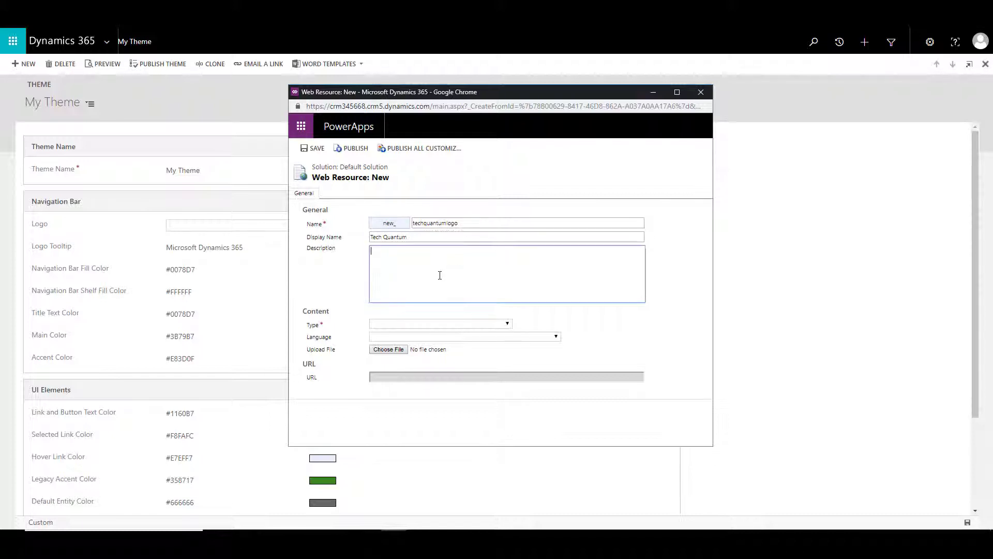
text(My)
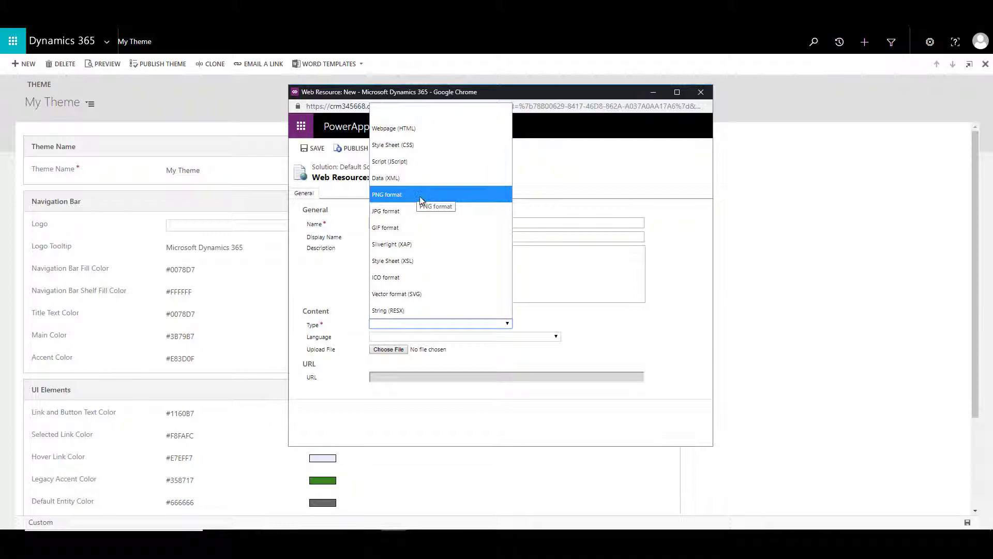
mouse_move(421, 293)
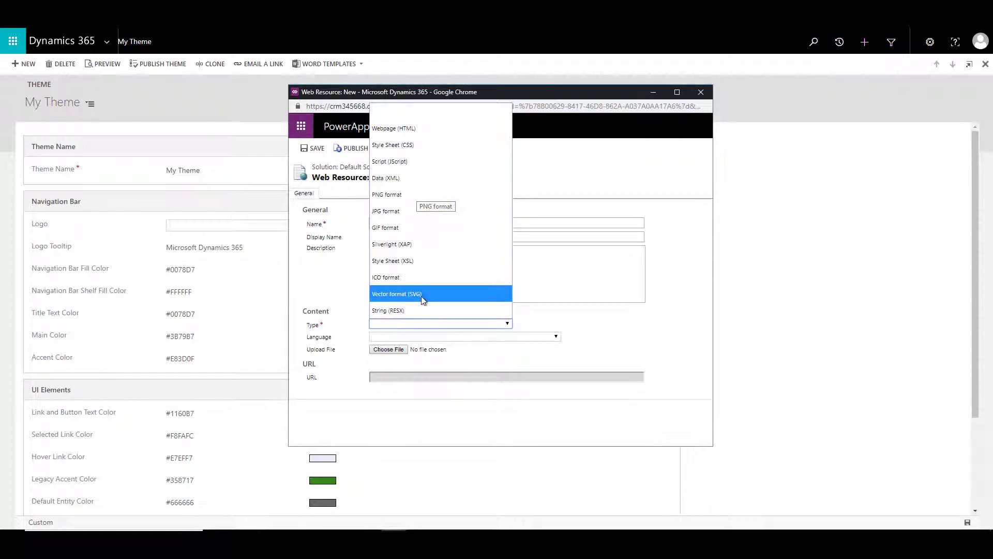
mouse_move(438, 211)
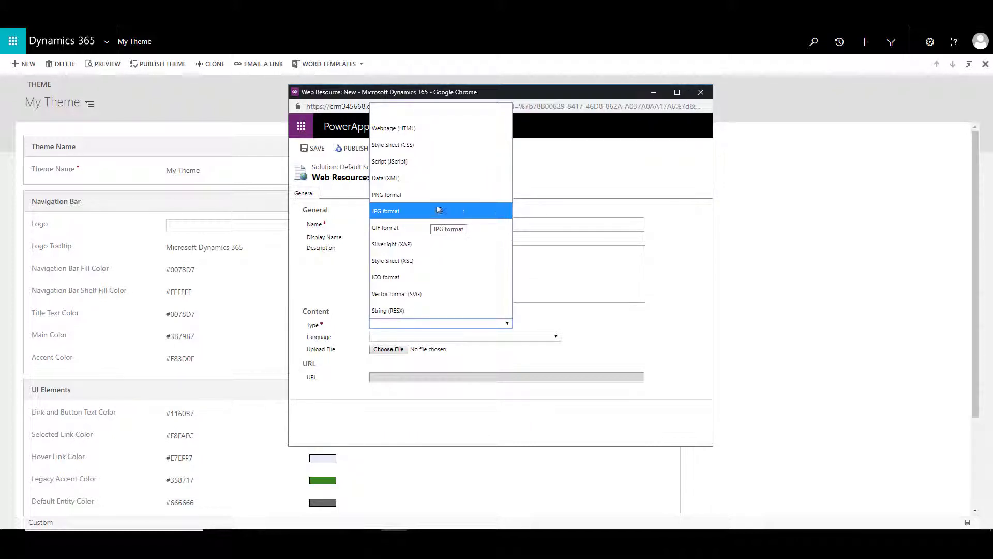
mouse_move(441, 195)
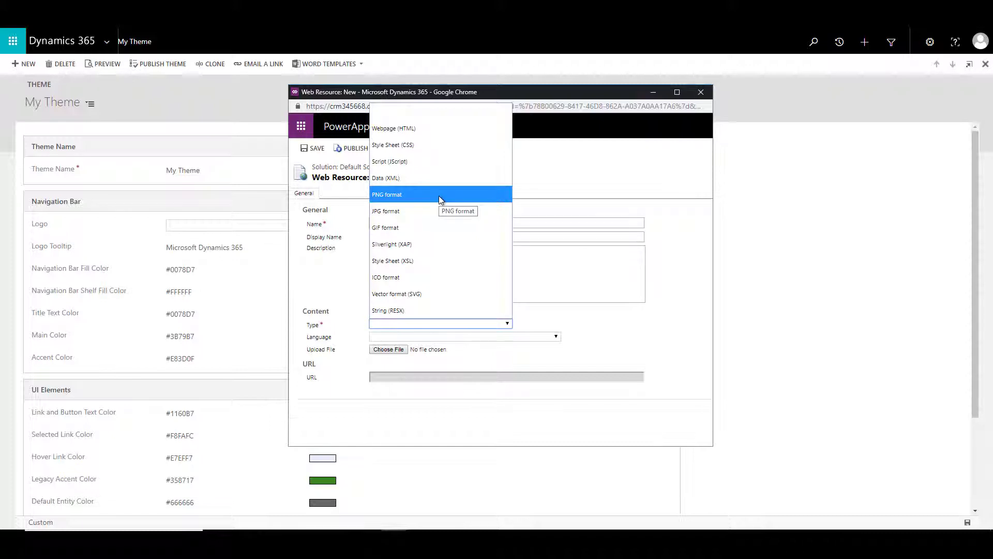
click(387, 194)
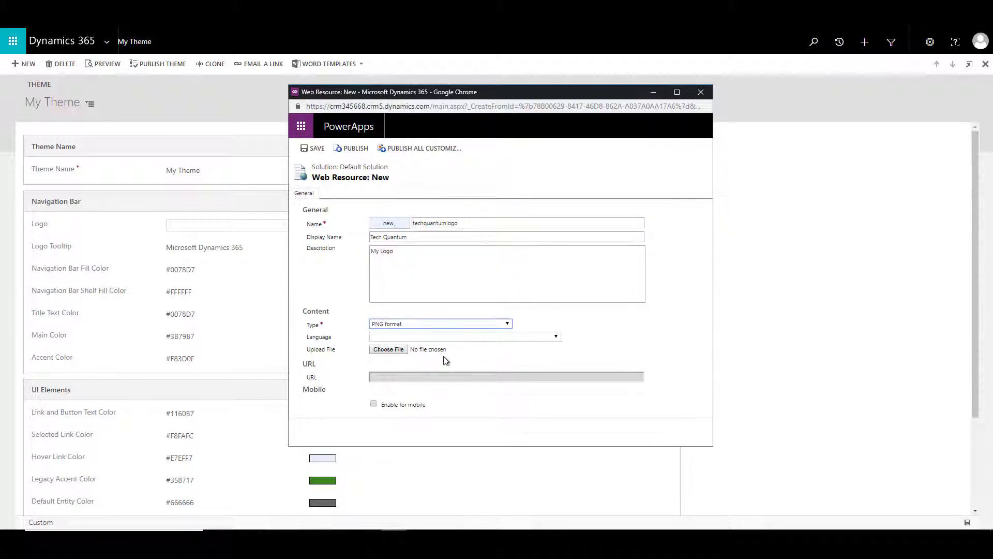
Upload Sample Logo.png, save and publish the web resource, and return to My Theme.
click(388, 349)
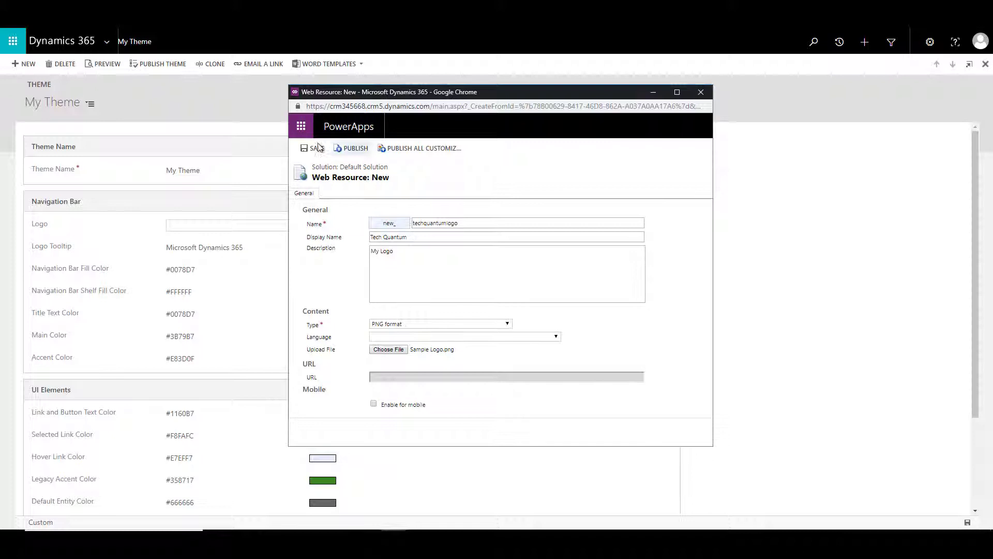
click(312, 148)
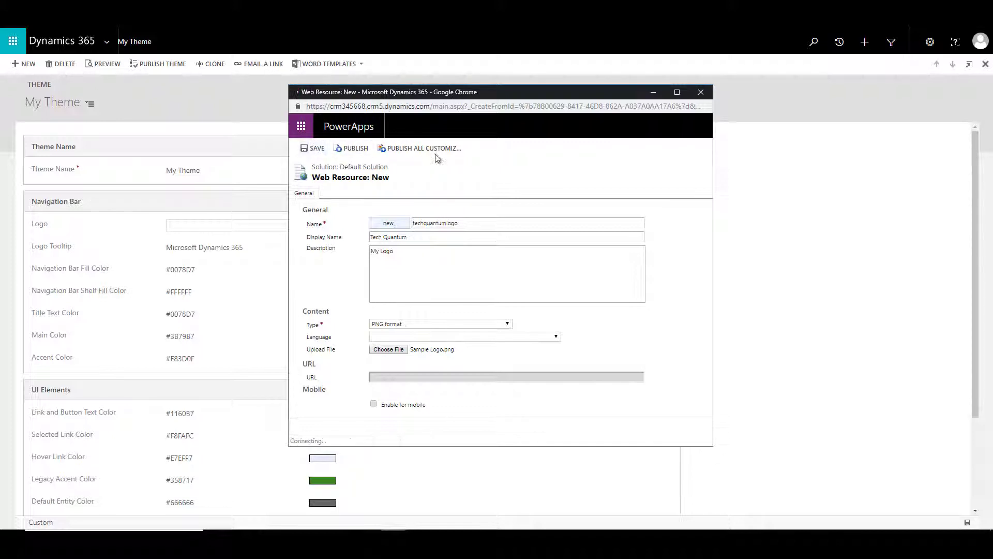
click(312, 148)
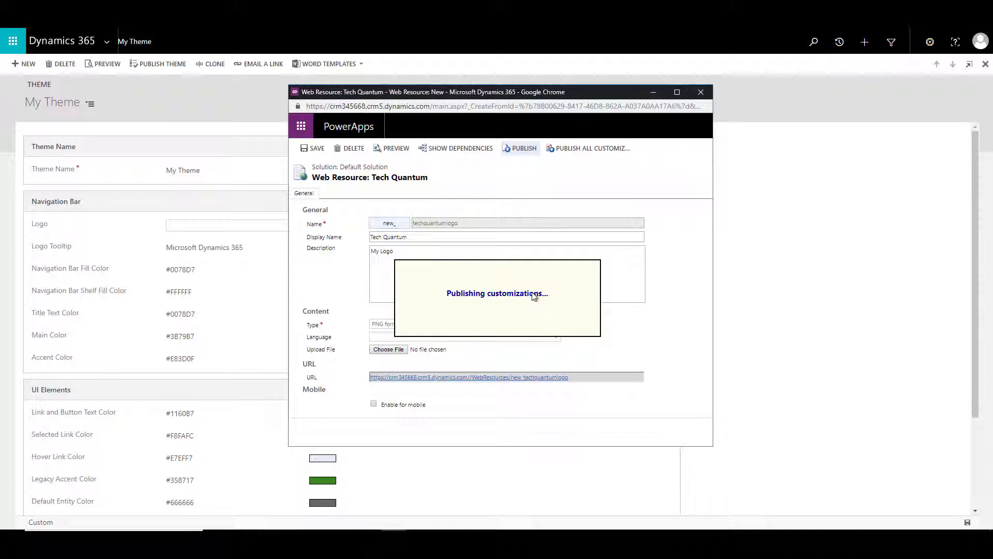
click(524, 148)
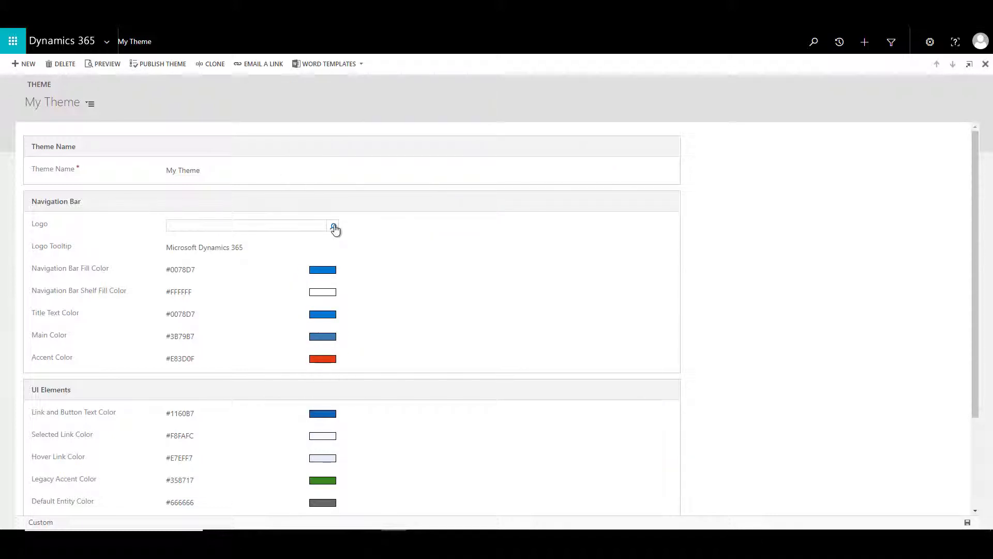
Set the theme logo to the new_techquantumlogo web resource found by searching new_tech.
click(335, 226)
text(new_tech)
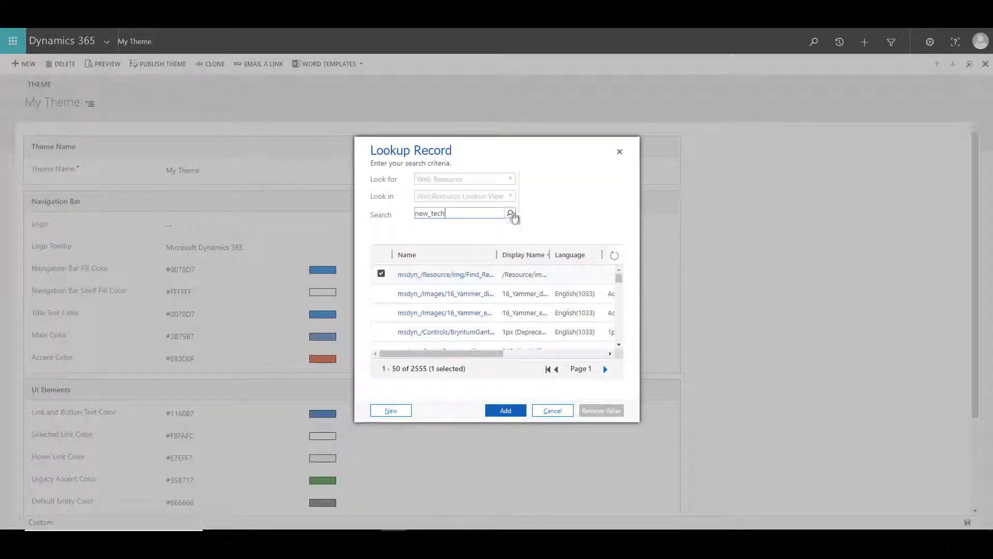
click(510, 214)
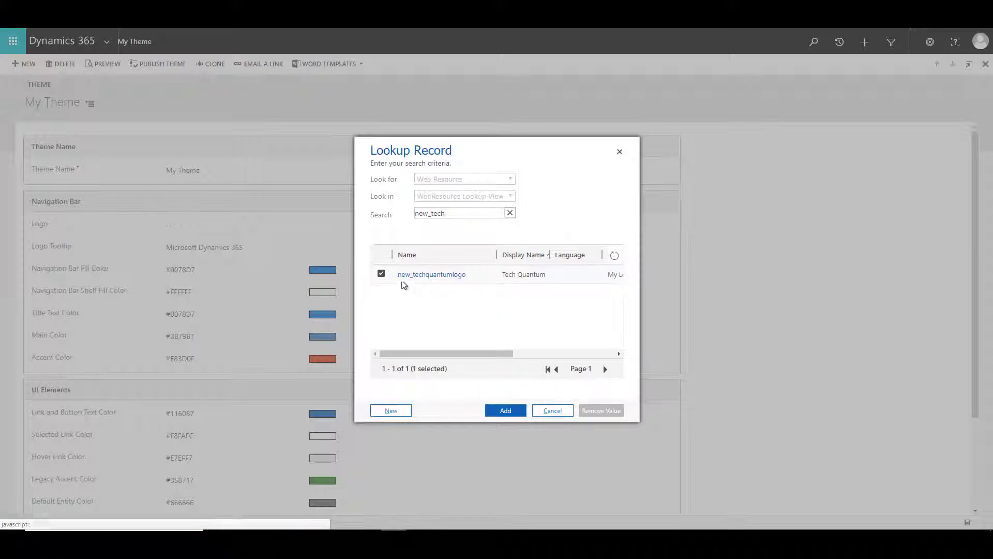
click(505, 410)
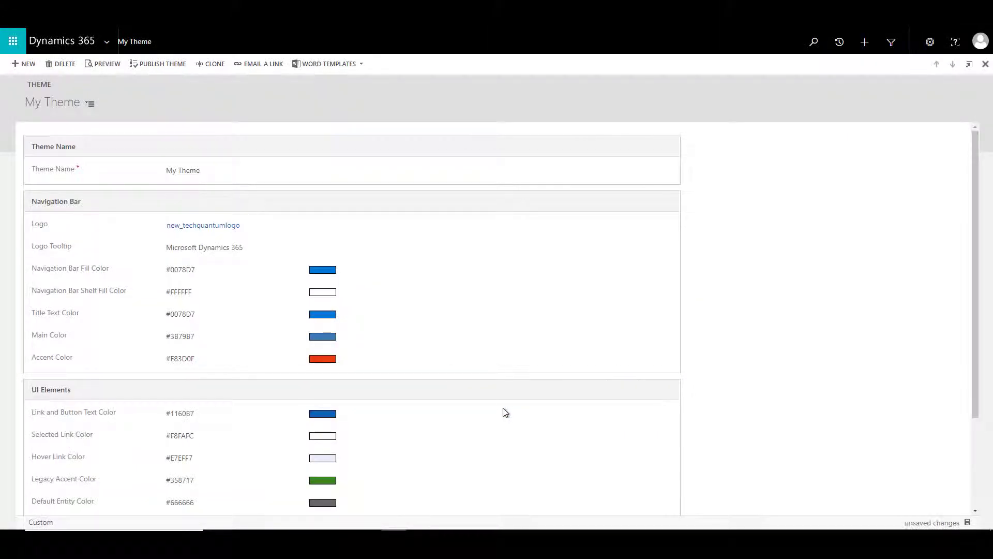
mouse_move(239, 242)
text(#eb6133)
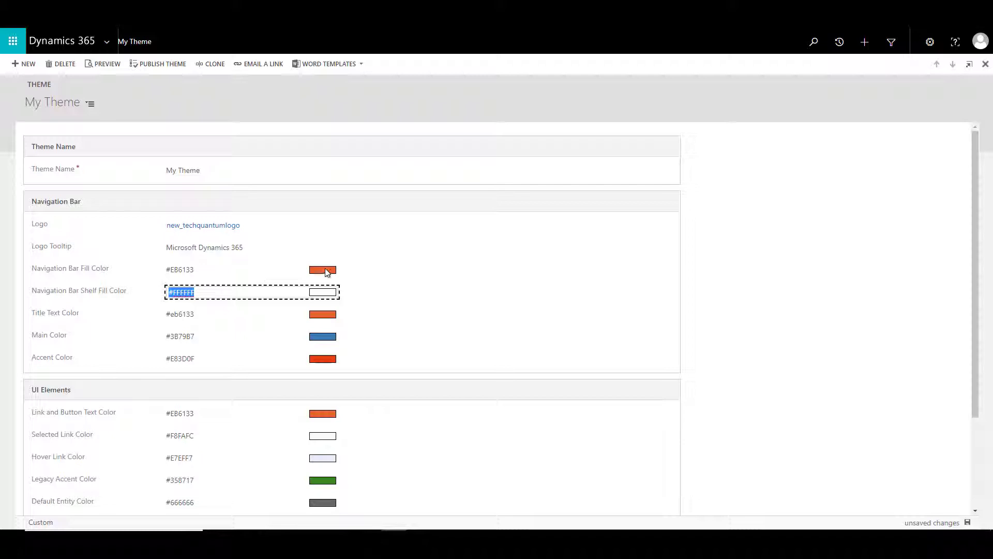
mouse_move(106, 63)
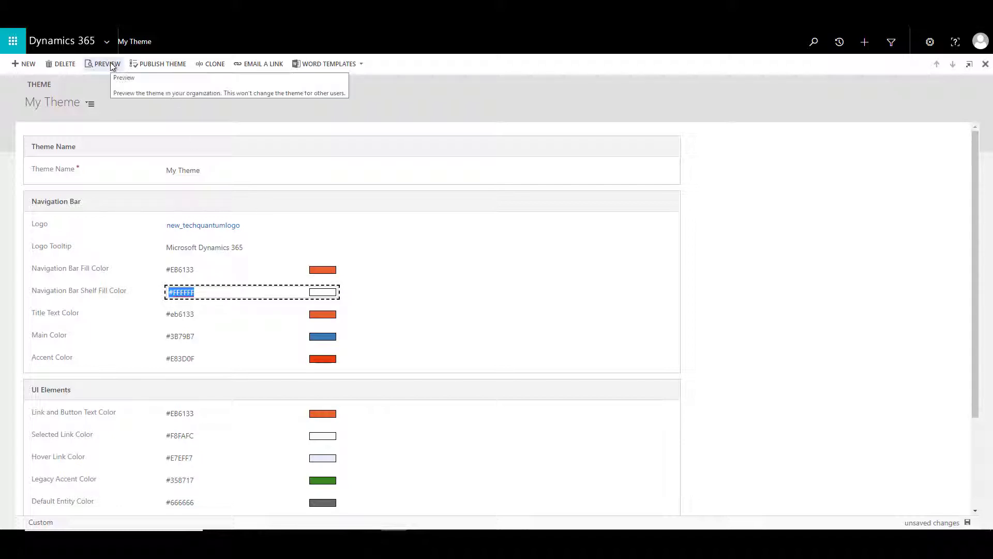
Preview My Theme with its orange #EB6133 navigation colors and Tech Quantum logo.
click(102, 64)
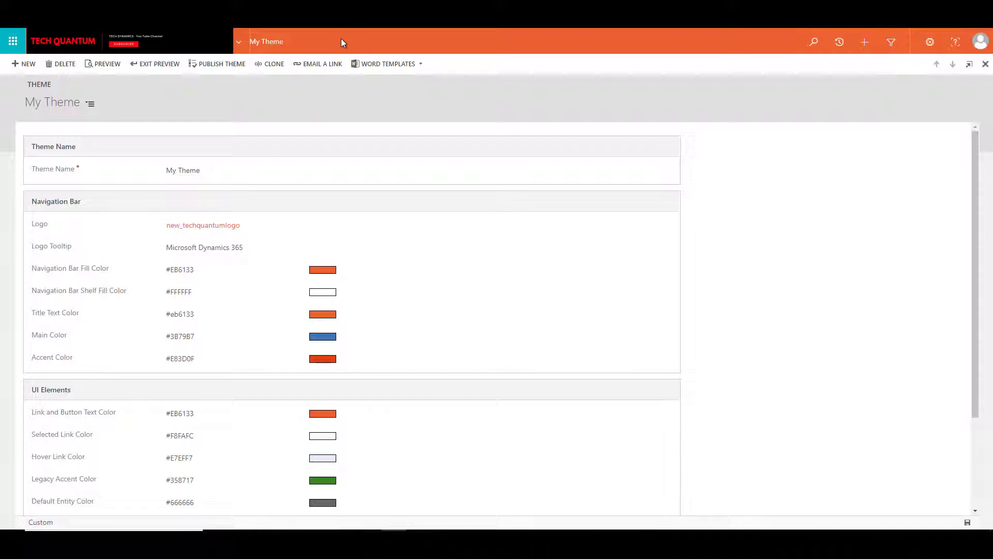
mouse_move(222, 64)
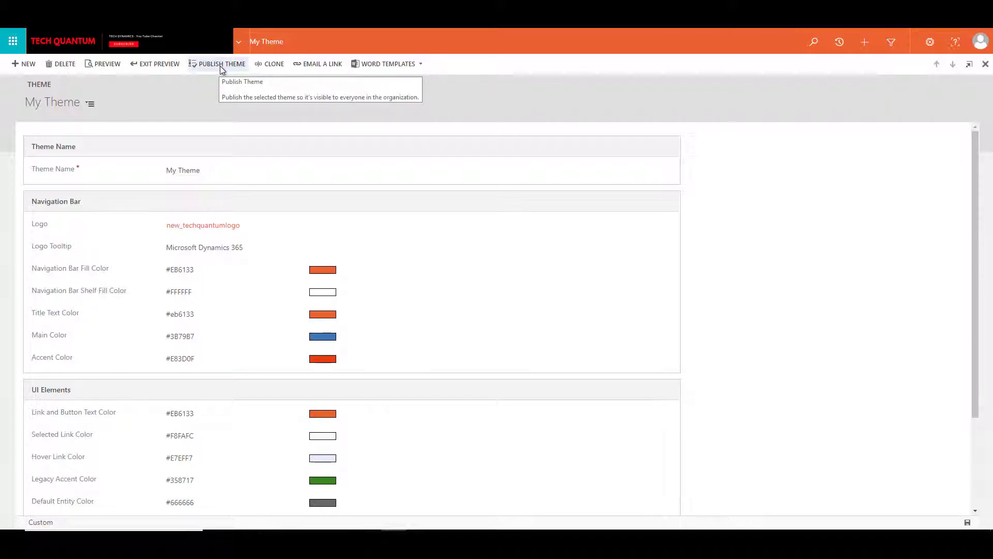
Review the previewed theme and exit the preview back to the default header.
click(221, 63)
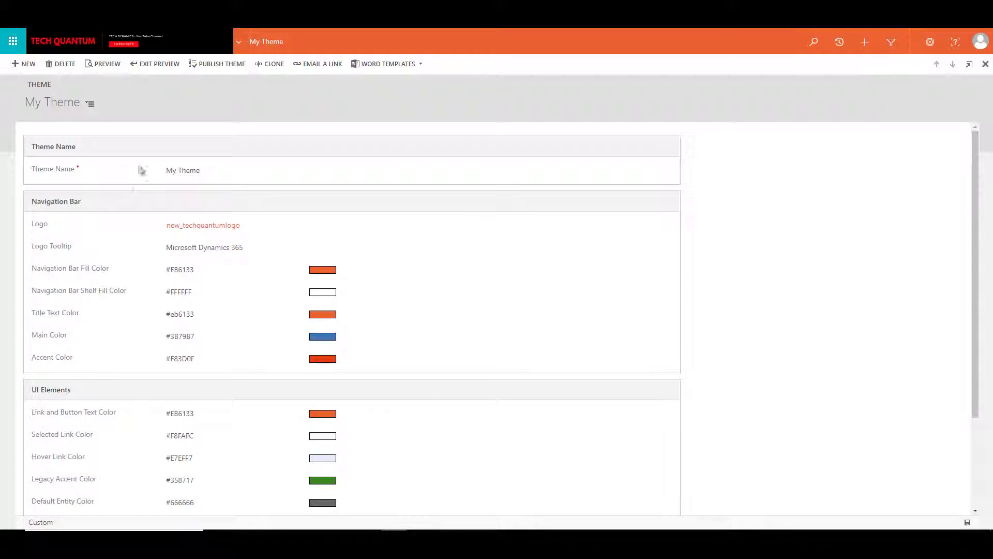
mouse_move(187, 114)
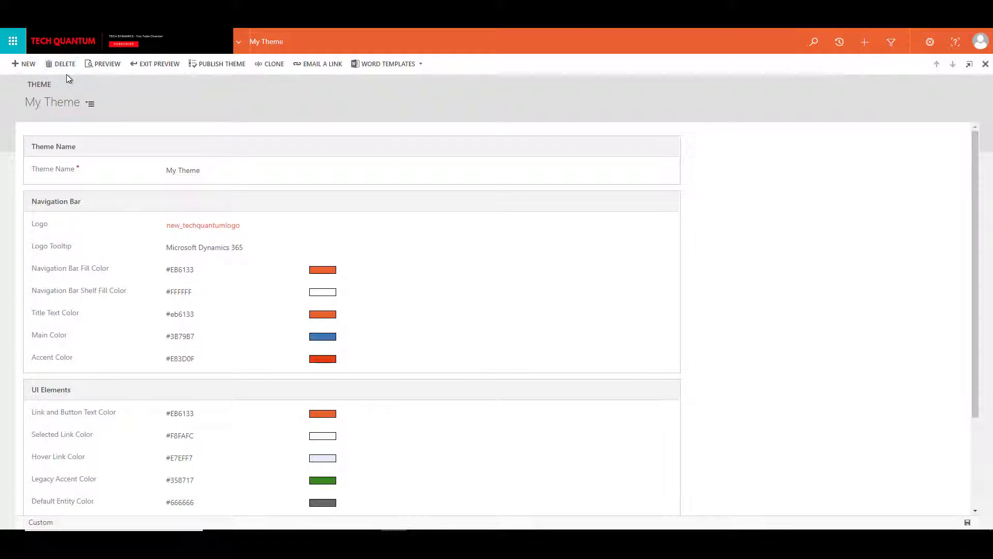
mouse_move(222, 64)
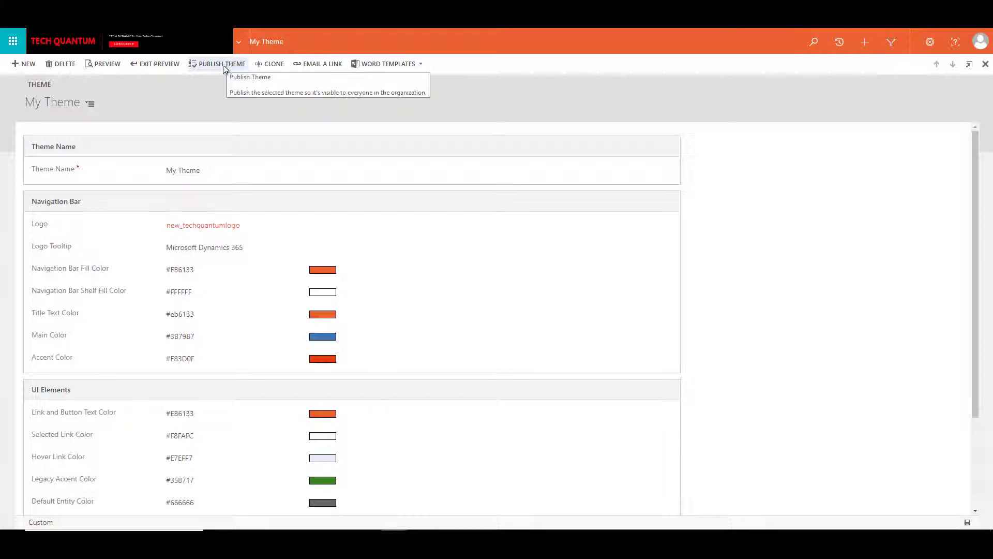
mouse_move(260, 68)
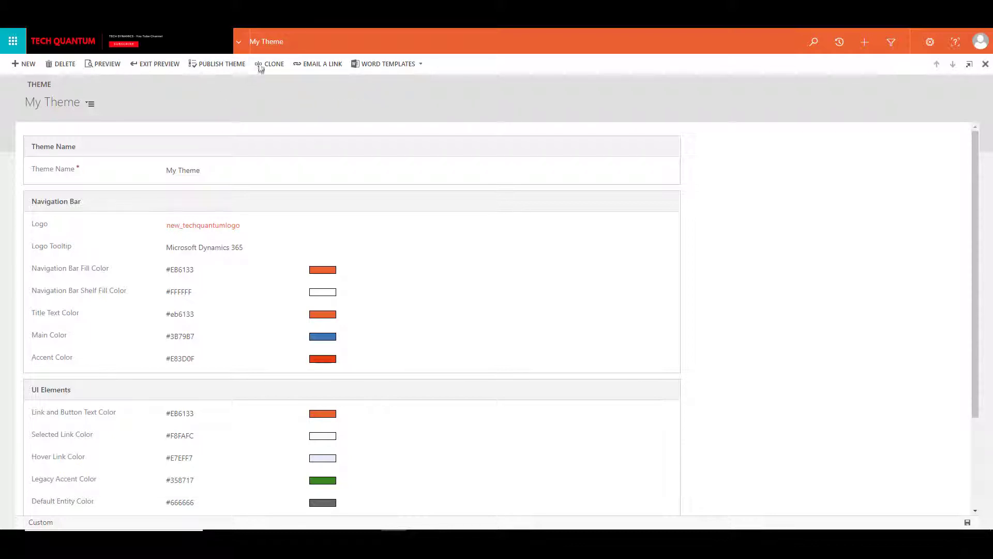
mouse_move(196, 120)
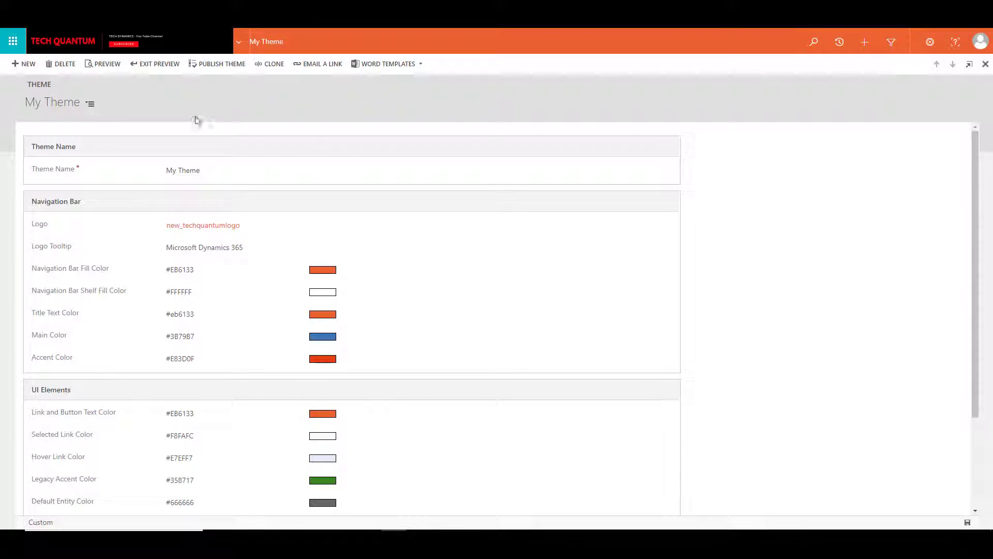
click(154, 63)
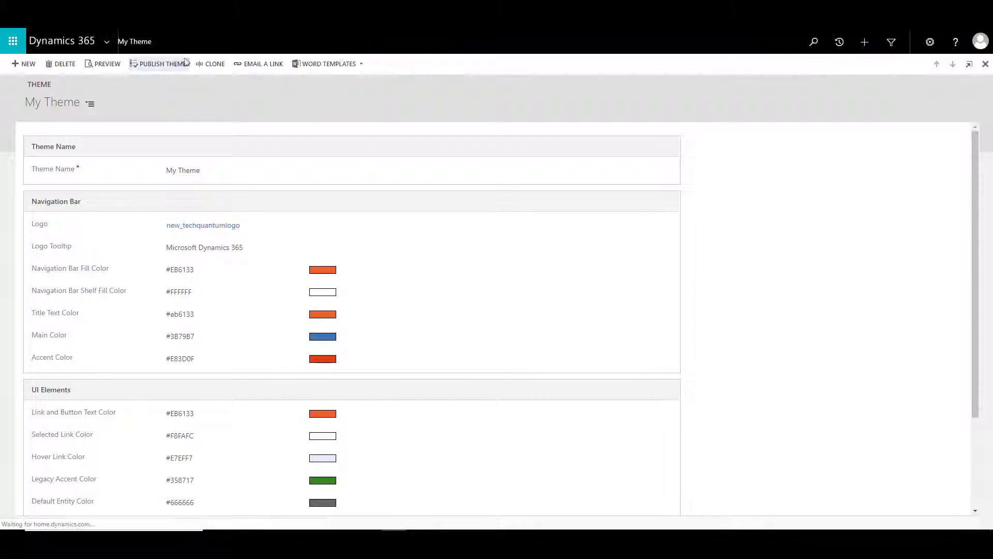